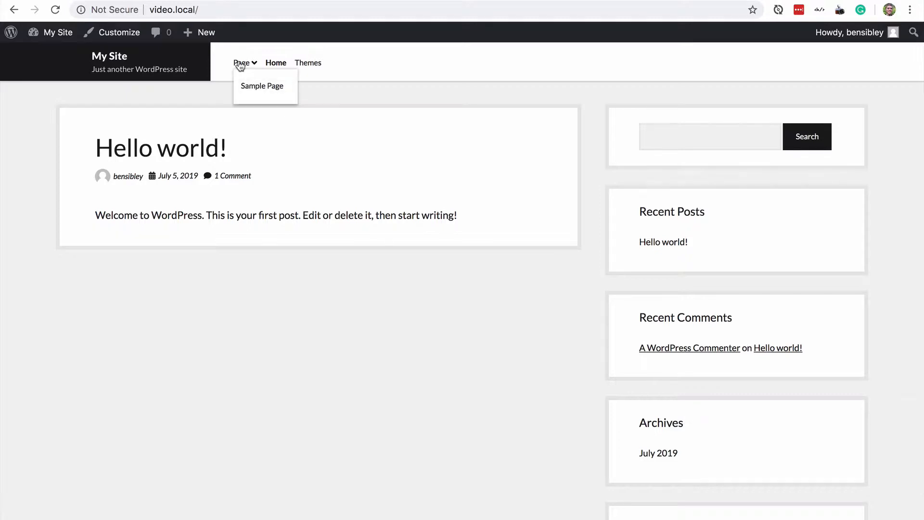
pyautogui.moveTo(320, 63)
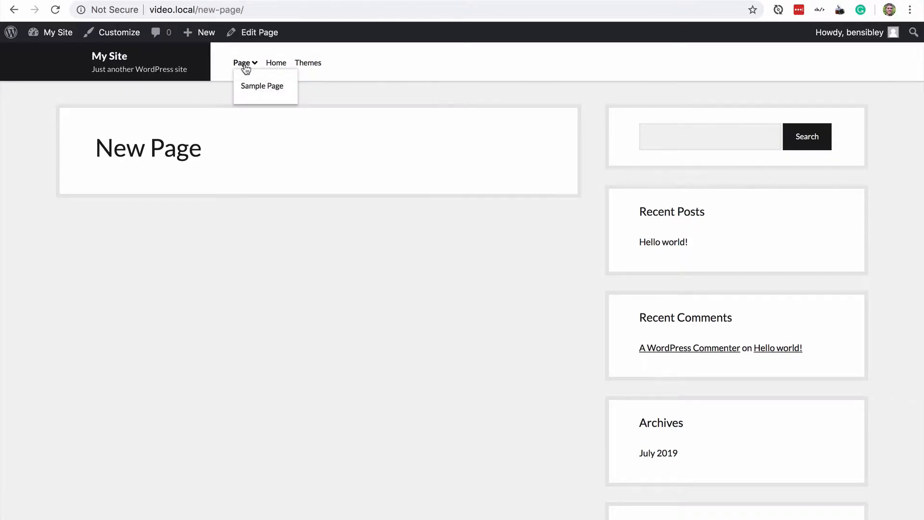
# Visit Sample Page, follow the external Themes link, come back and check the Home link.
pyautogui.click(261, 85)
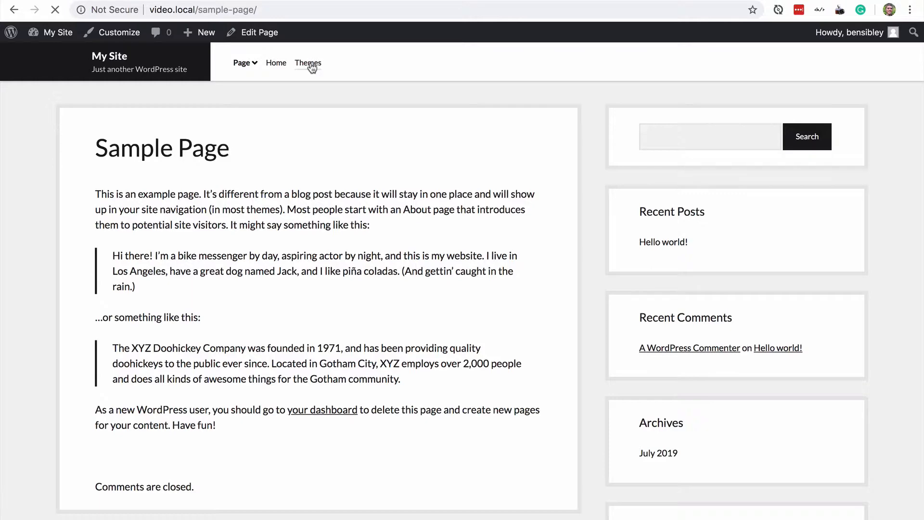
pyautogui.click(308, 63)
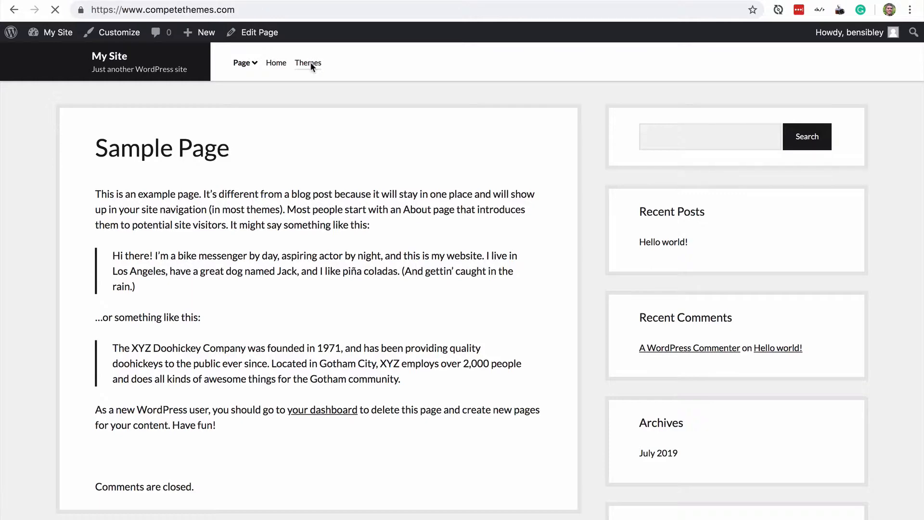
pyautogui.click(307, 63)
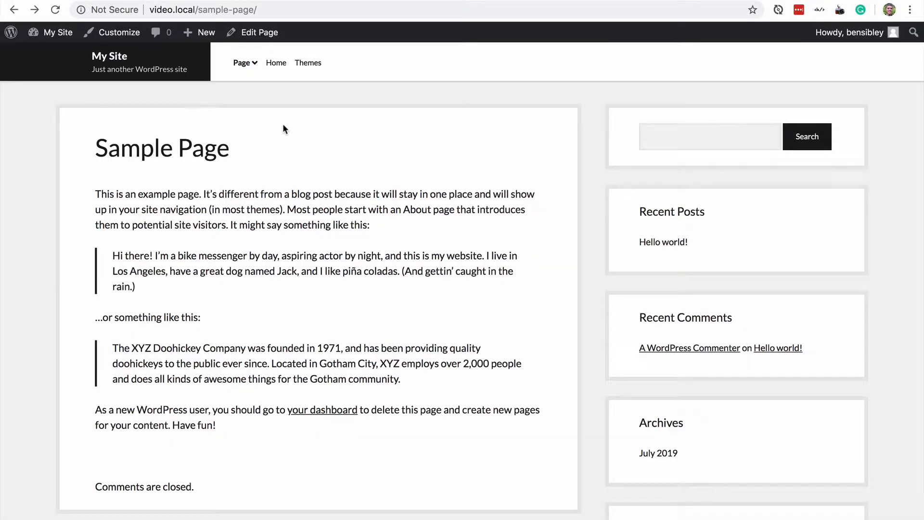
pyautogui.moveTo(307, 63)
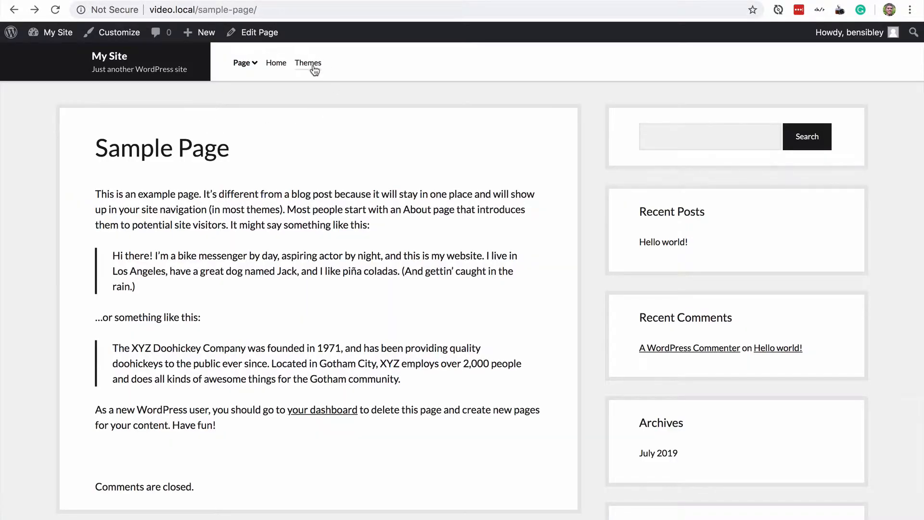
pyautogui.moveTo(307, 97)
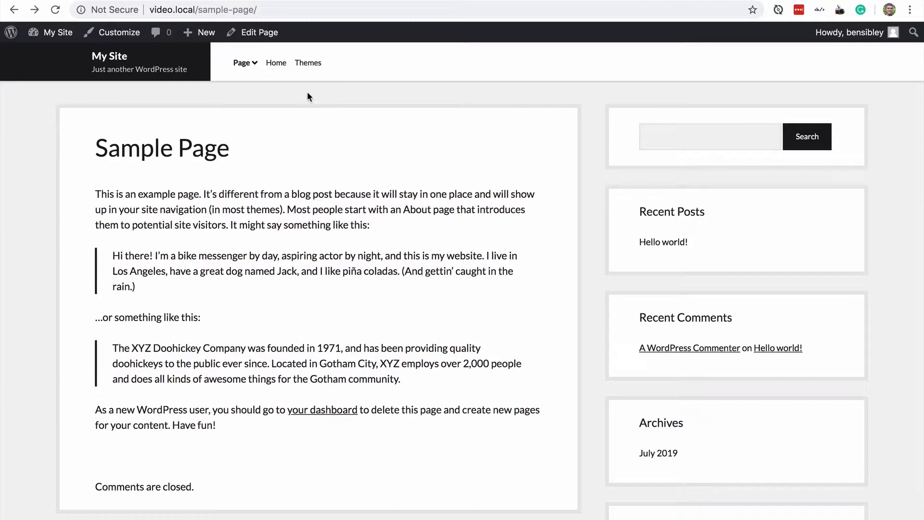
pyautogui.moveTo(275, 66)
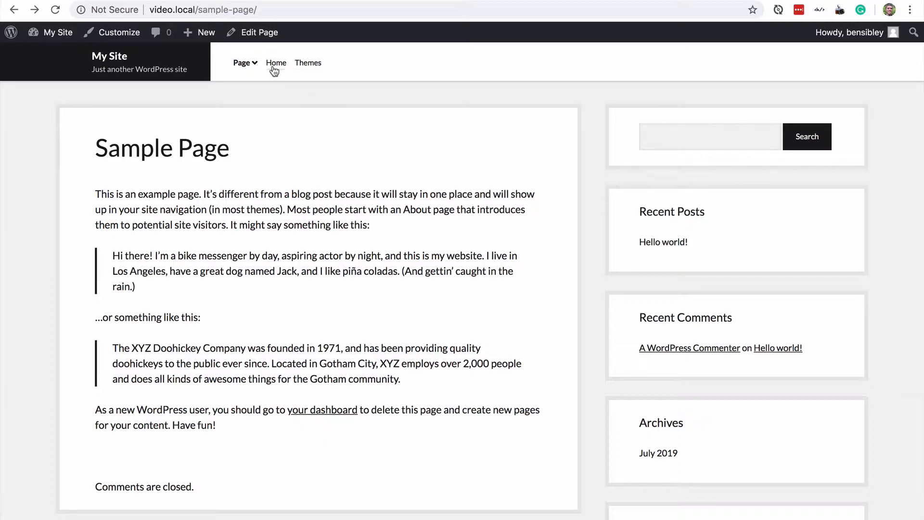
pyautogui.click(242, 62)
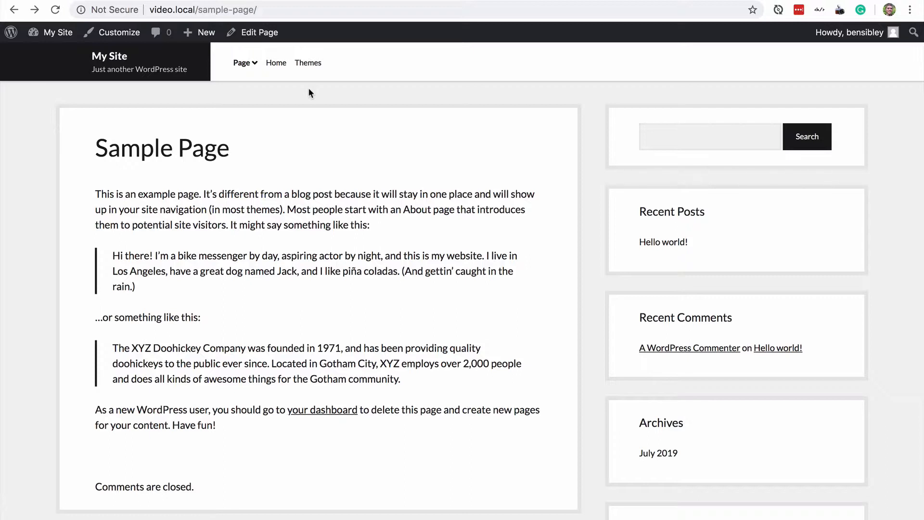
pyautogui.moveTo(306, 90)
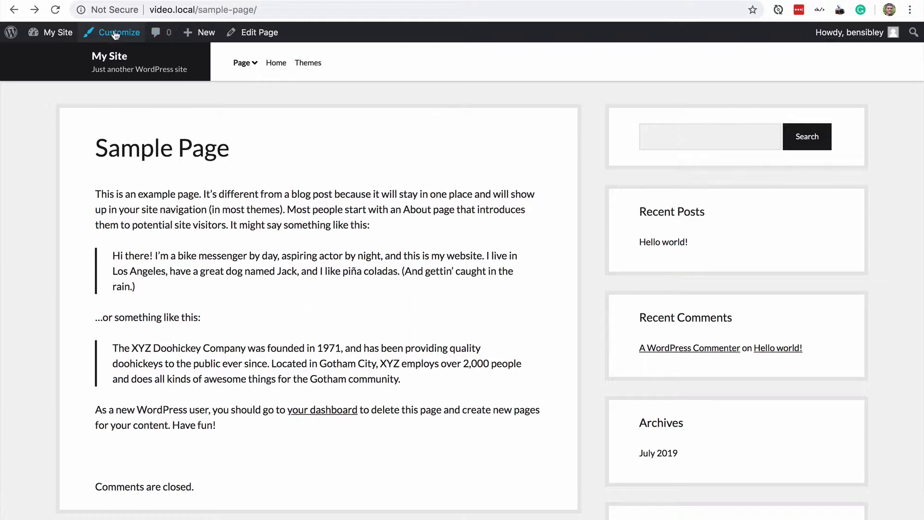
# Reach the Primary menu's items via Customize > Menus.
pyautogui.click(118, 32)
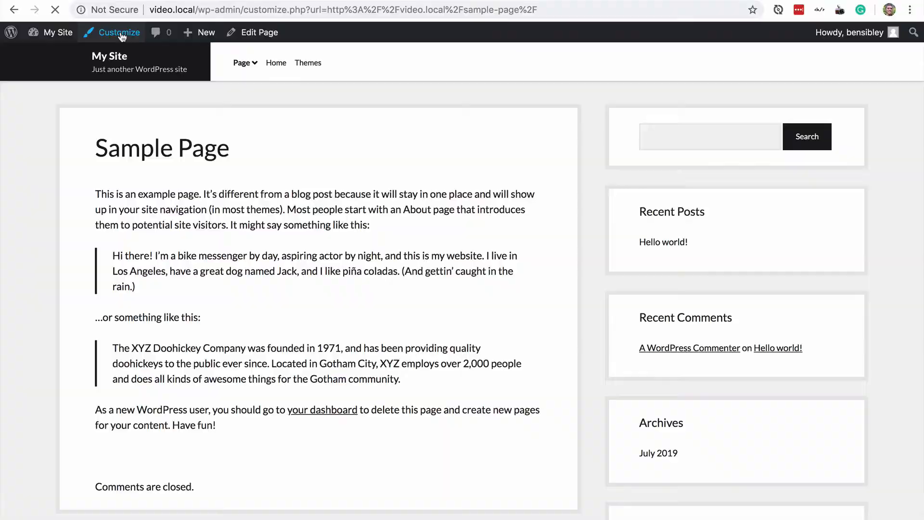
pyautogui.click(119, 32)
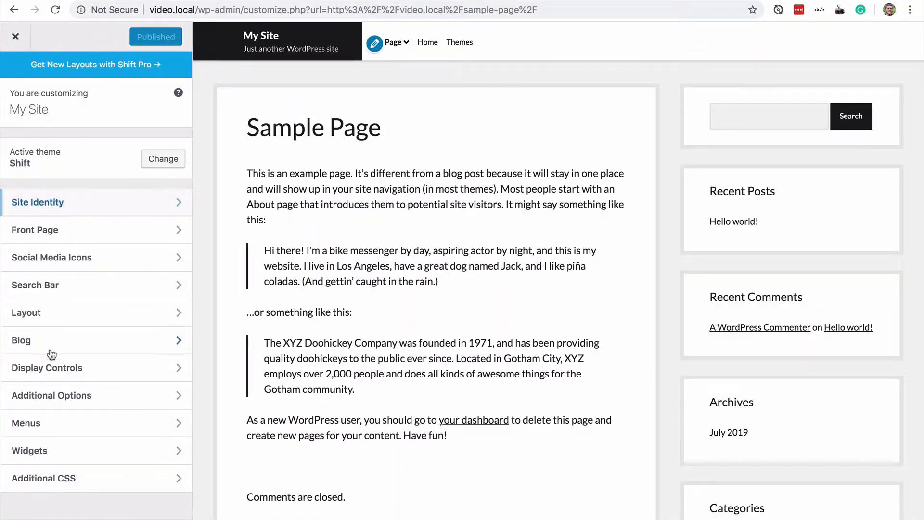
pyautogui.click(26, 422)
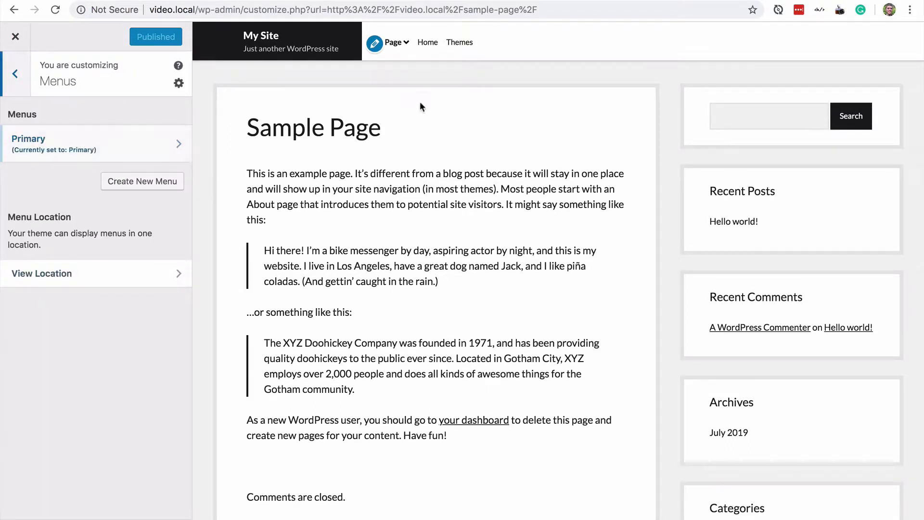
pyautogui.moveTo(93, 145)
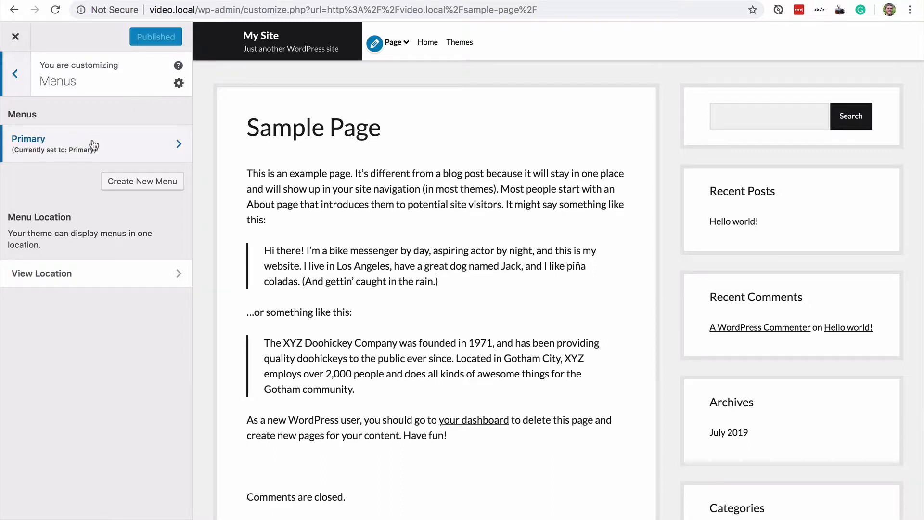
pyautogui.click(95, 143)
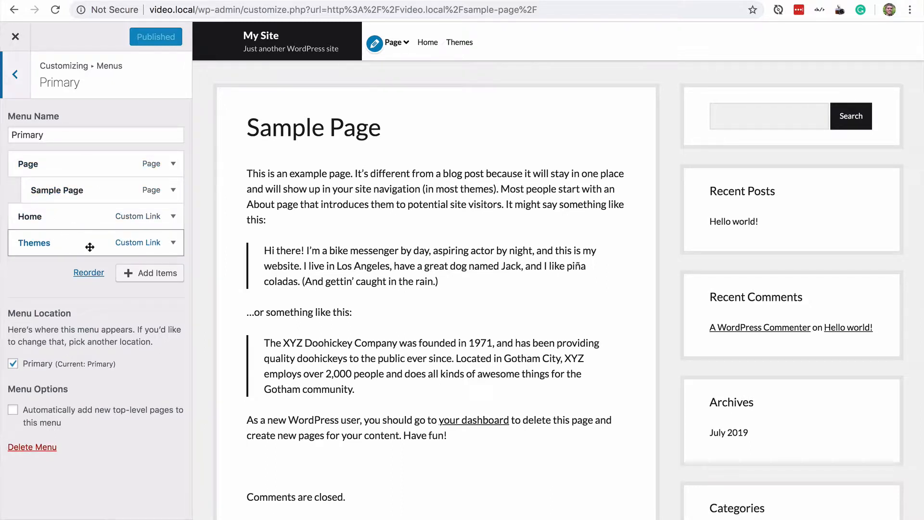
# Edit the Themes custom link's Navigation Label to 'Themes &rarr;' so the preview shows 'Themes →'.
pyautogui.click(173, 242)
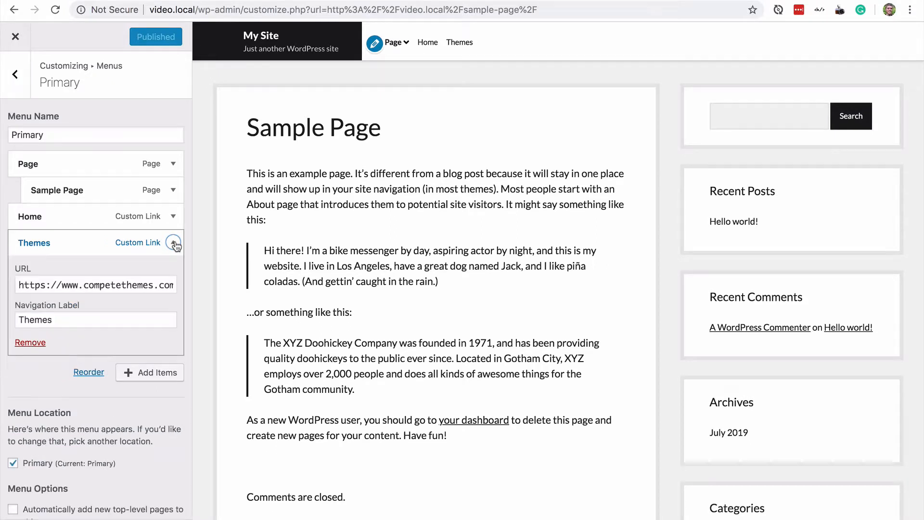
pyautogui.click(95, 236)
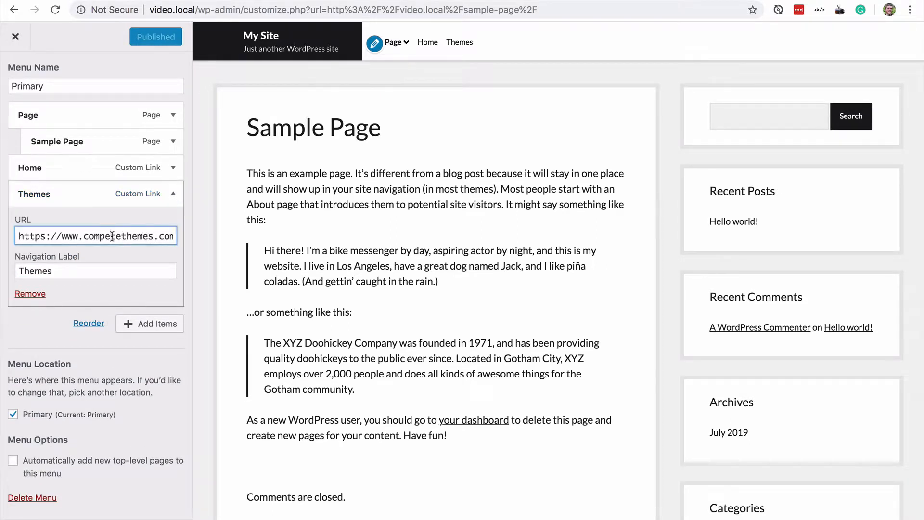
pyautogui.click(95, 270)
pyautogui.write(' &')
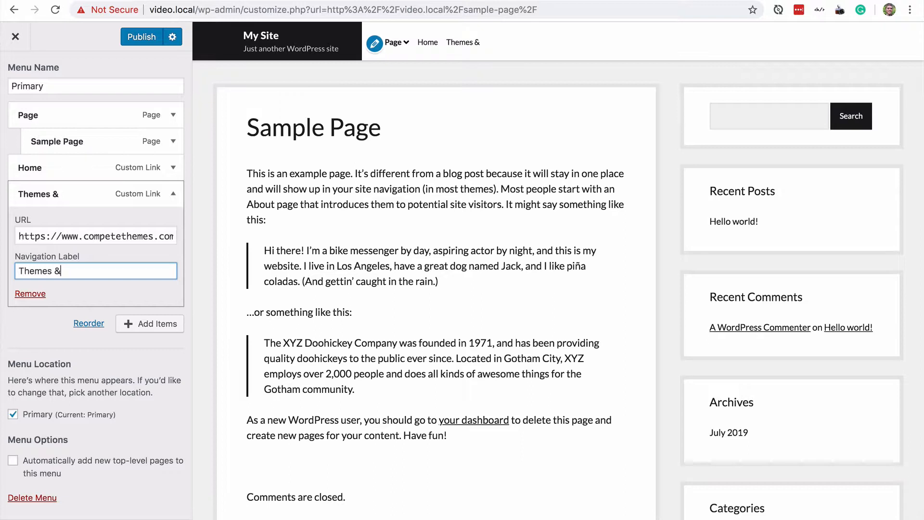
pyautogui.write(';')
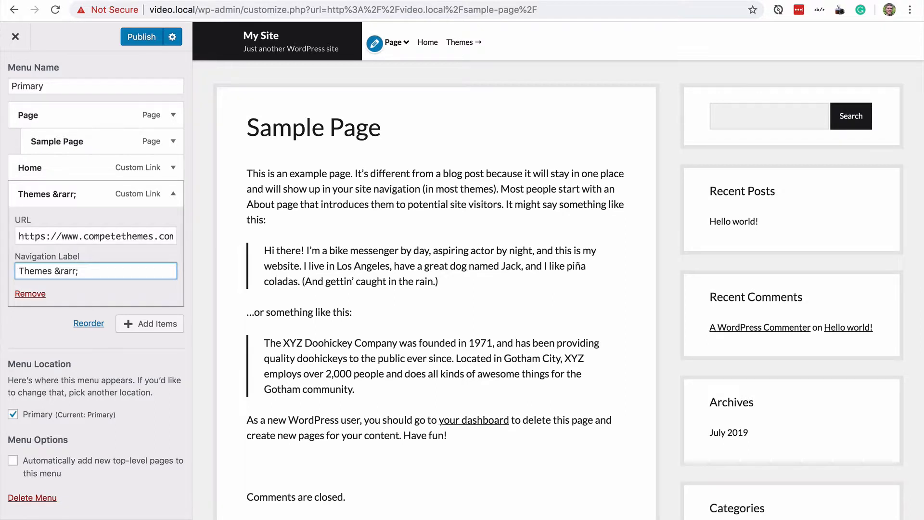
pyautogui.doubleClick(65, 271)
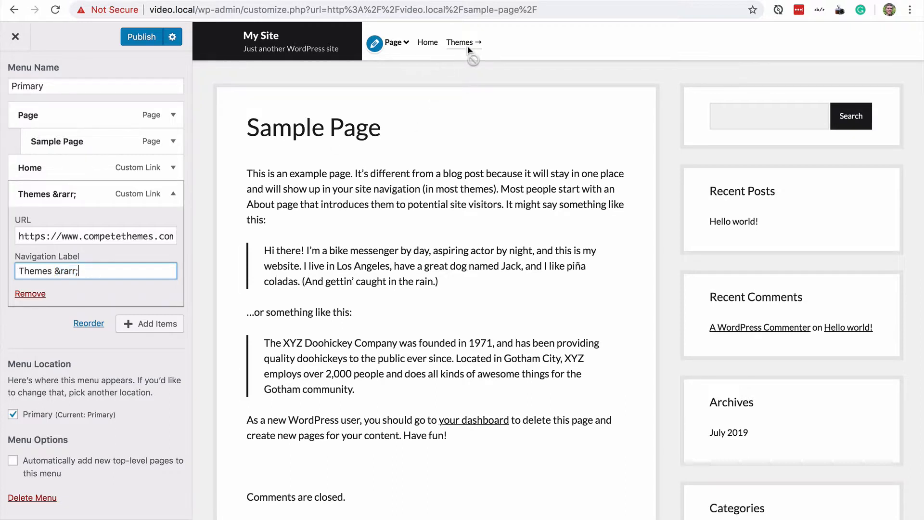
pyautogui.moveTo(470, 50)
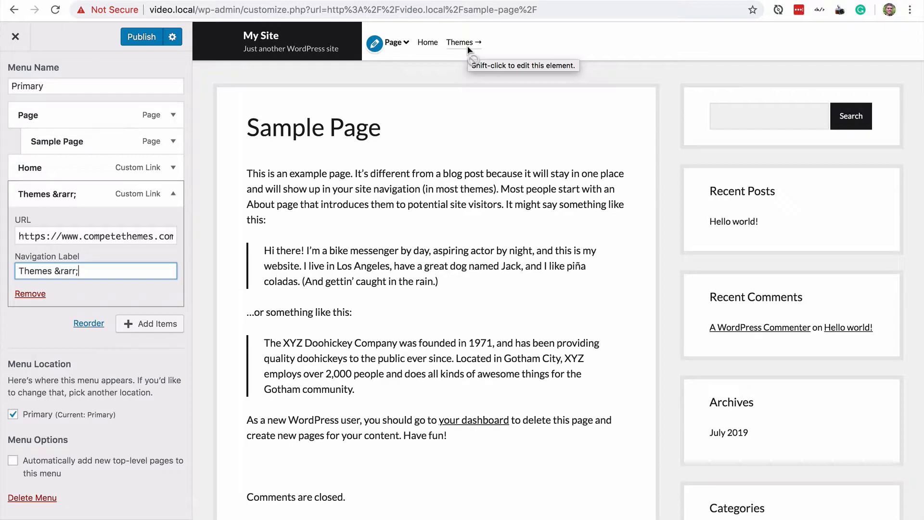
pyautogui.moveTo(195, 237)
pyautogui.write('#x2197')
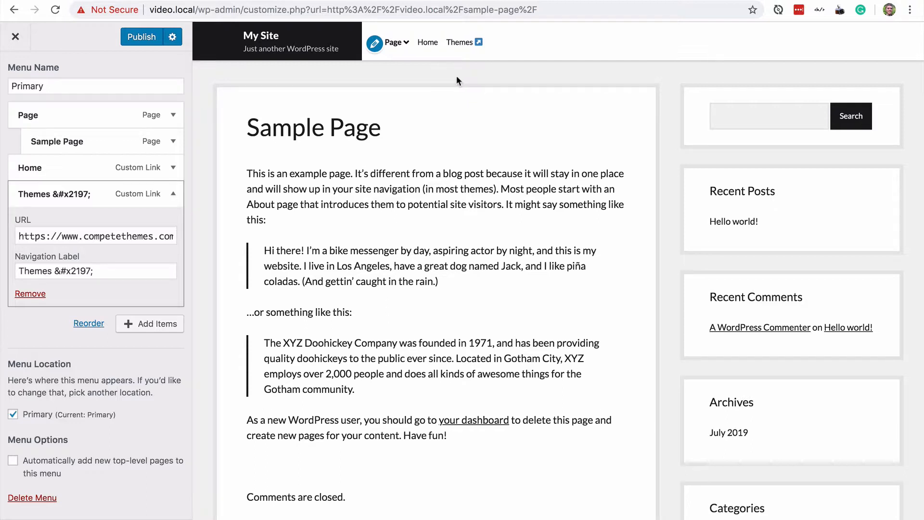
pyautogui.moveTo(460, 73)
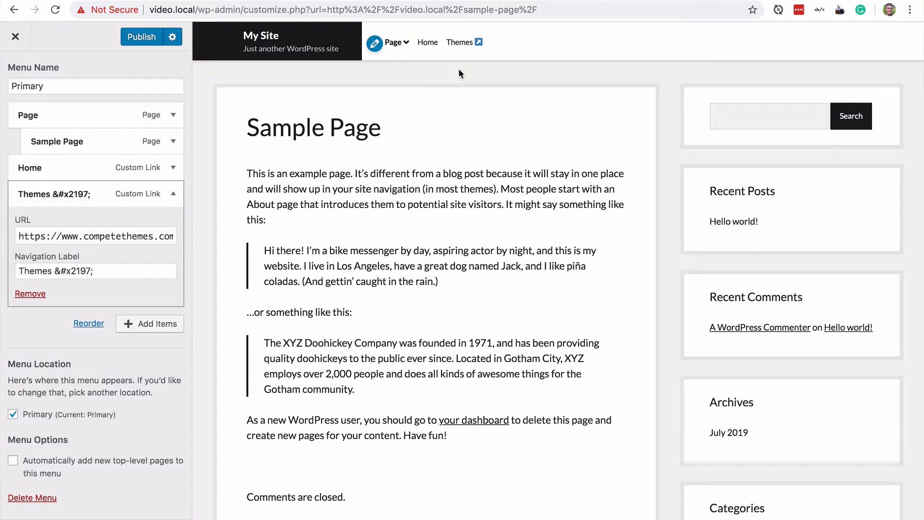
pyautogui.moveTo(481, 47)
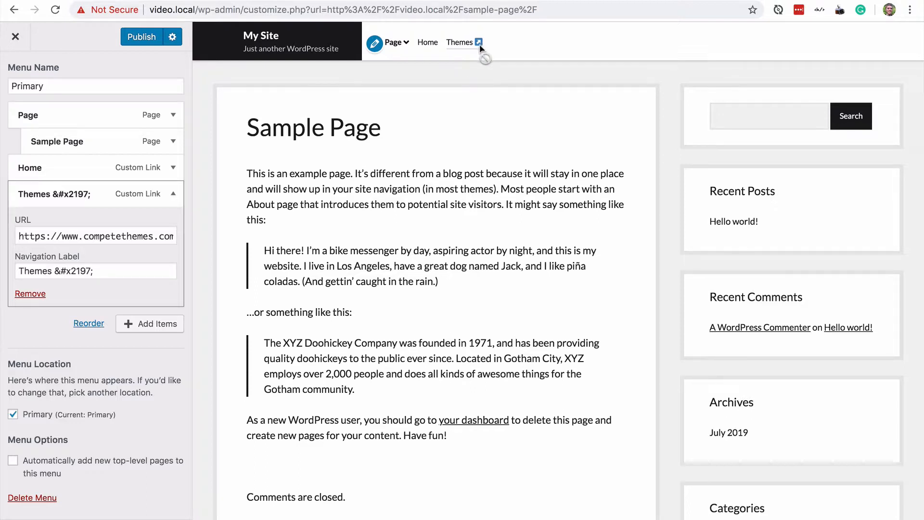
pyautogui.moveTo(459, 68)
pyautogui.write('Themes <i')
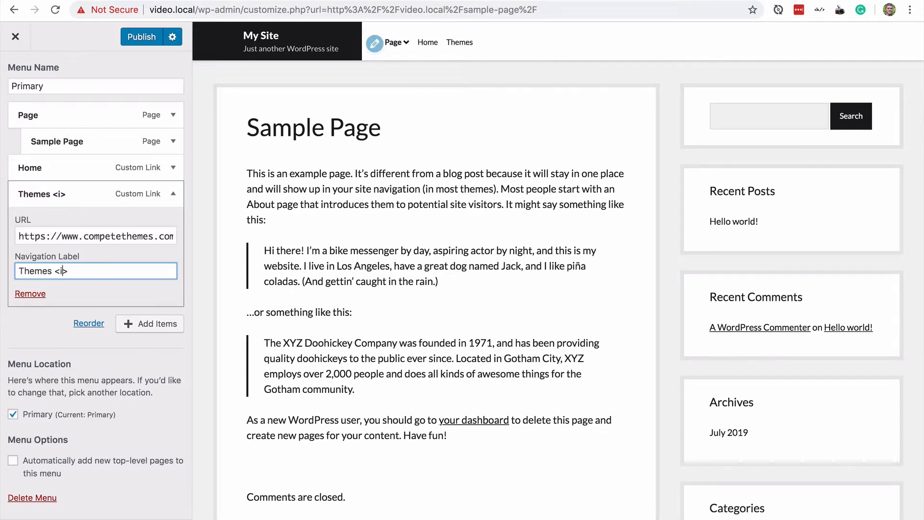
# Change the Themes label to 'Themes <i class="fas fa-external-link-alt"></i>' for a Font Awesome icon.
pyautogui.write('>')
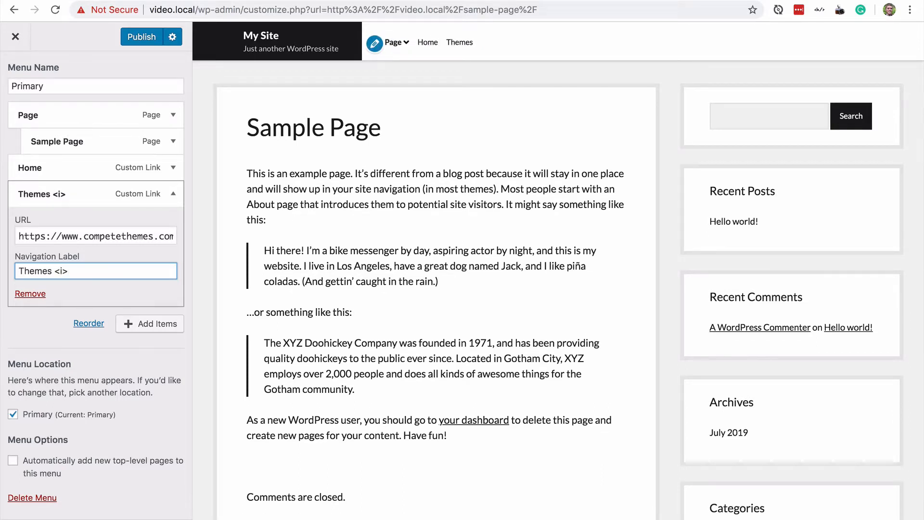
pyautogui.write('</i>')
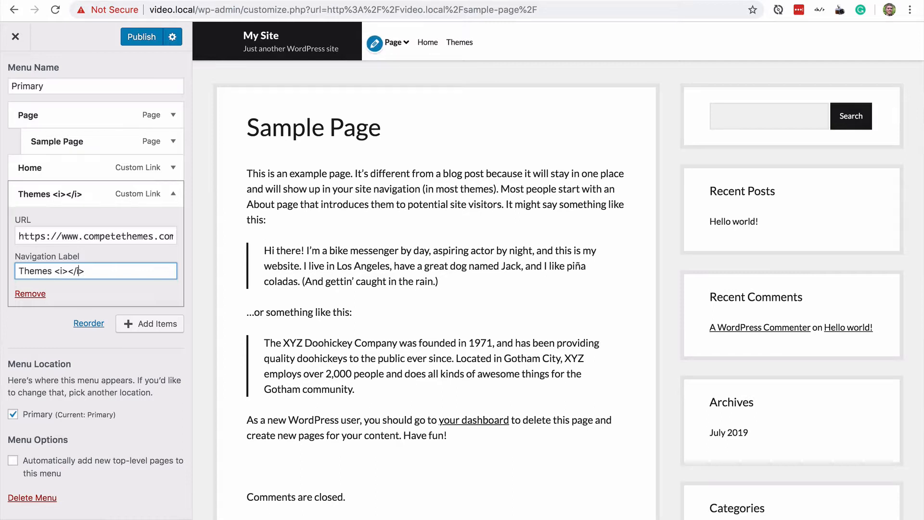
pyautogui.write('class="fas fa')
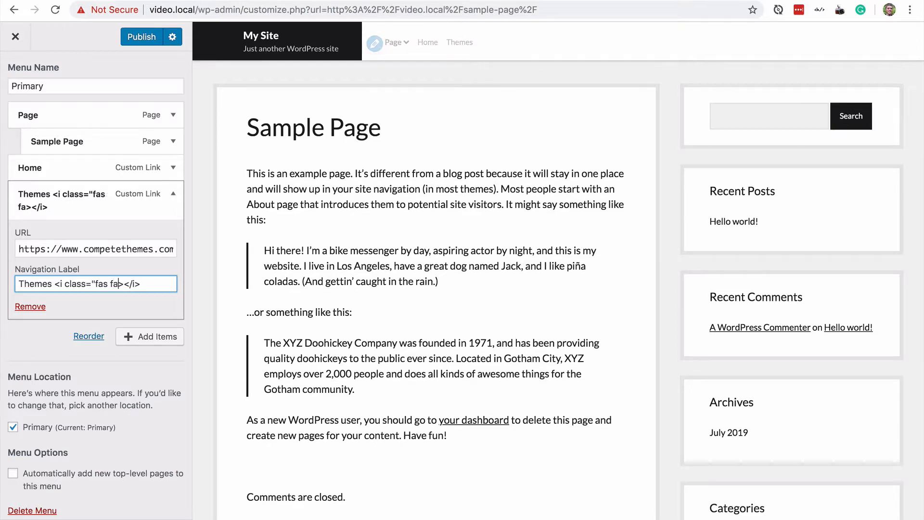
pyautogui.write('-external-lin')
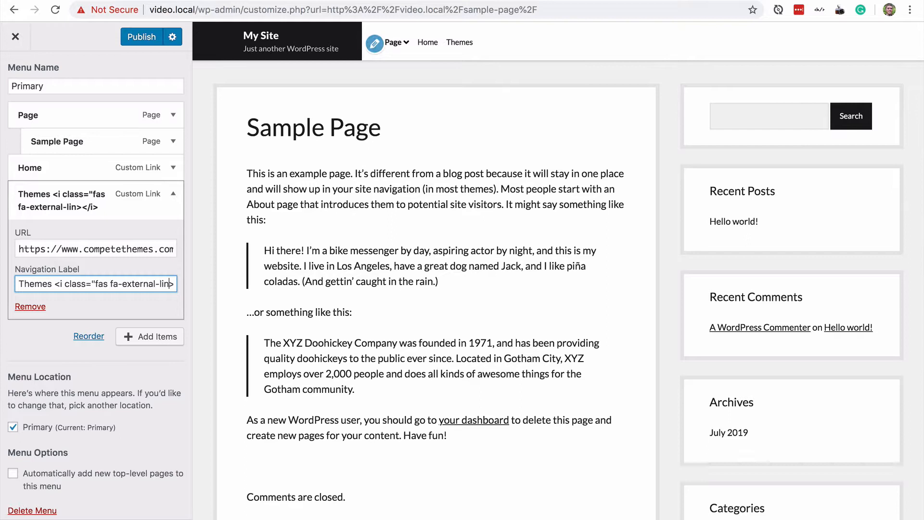
pyautogui.write('-alt"')
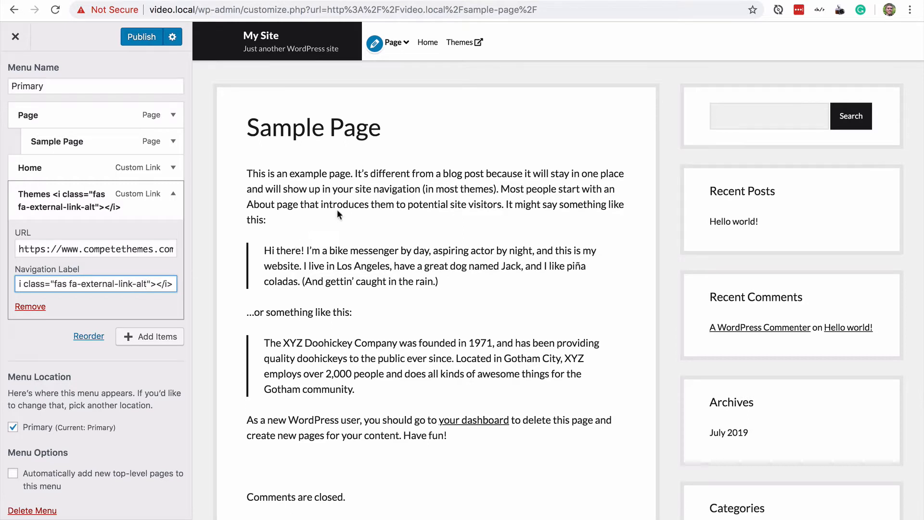
pyautogui.moveTo(483, 52)
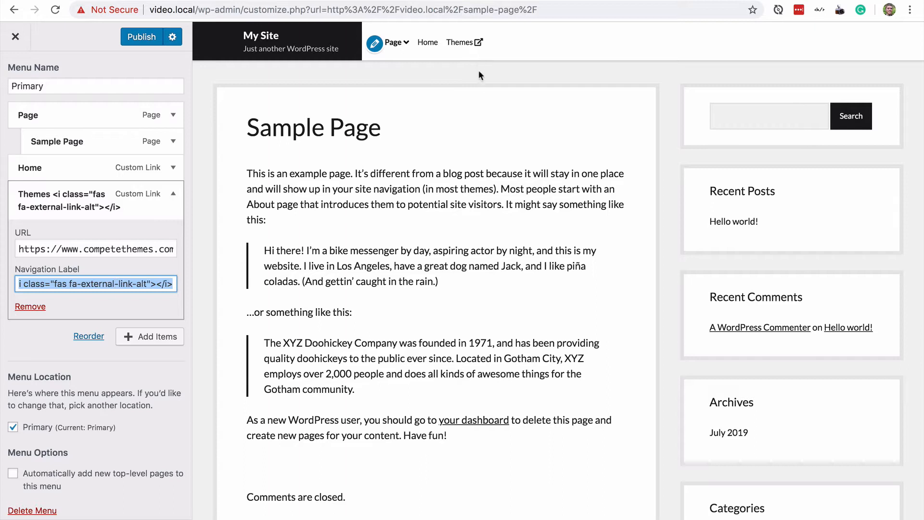
pyautogui.moveTo(453, 131)
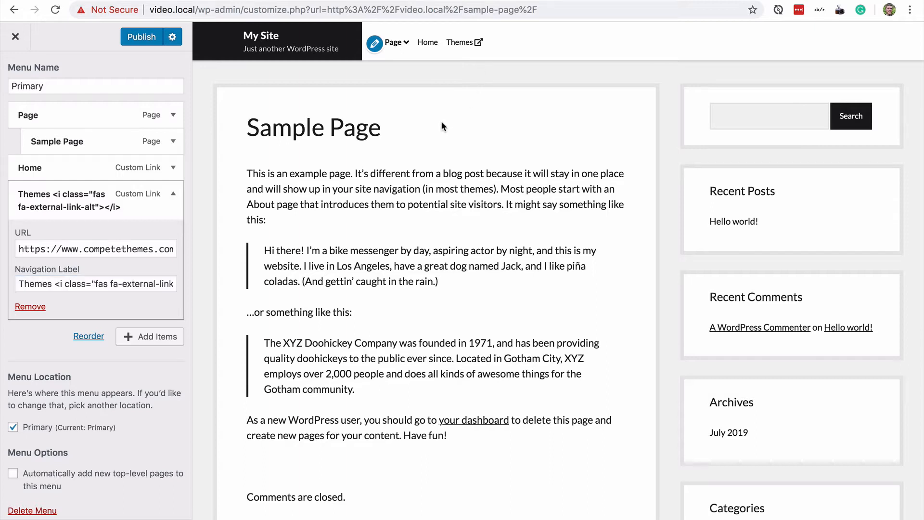
pyautogui.moveTo(483, 56)
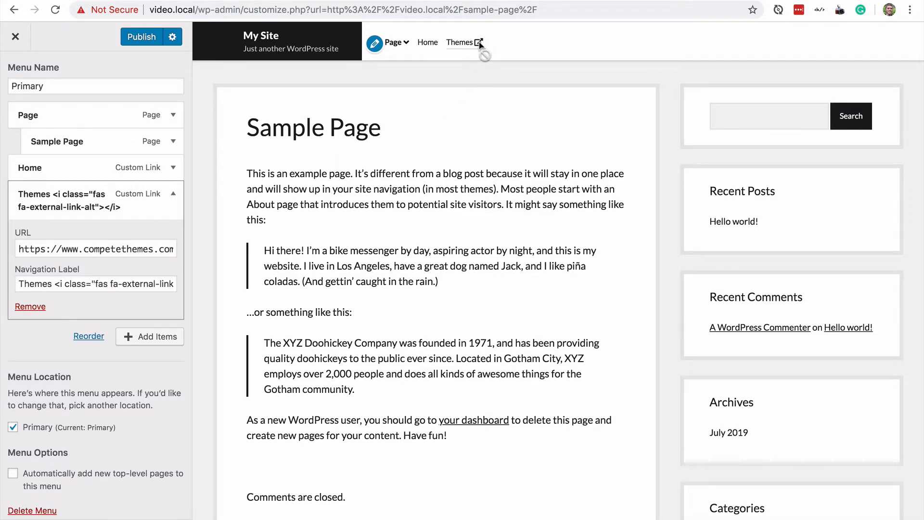
pyautogui.moveTo(451, 113)
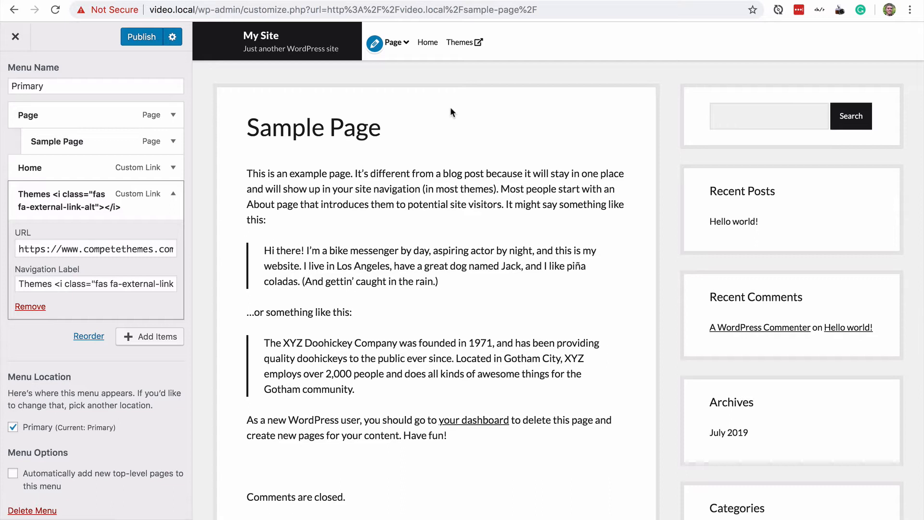
pyautogui.moveTo(430, 131)
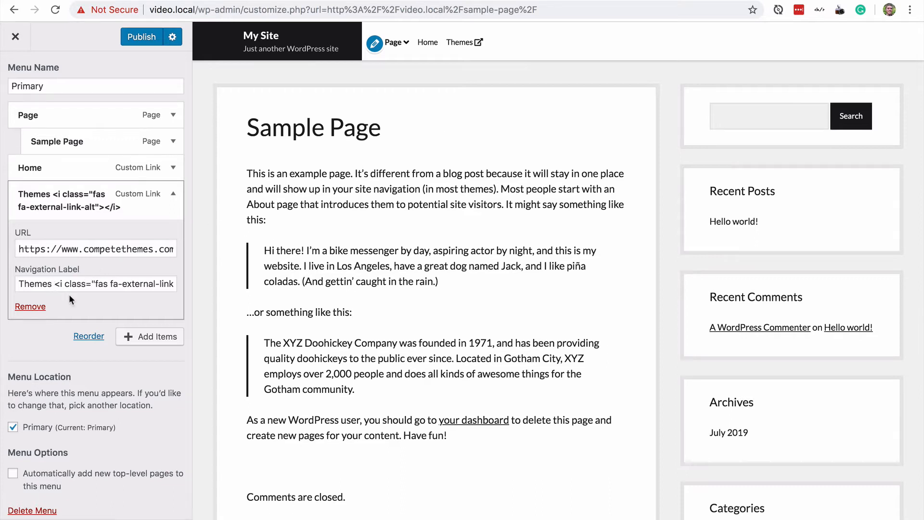
# Publish the updated Primary menu to the live site.
pyautogui.tripleClick(95, 283)
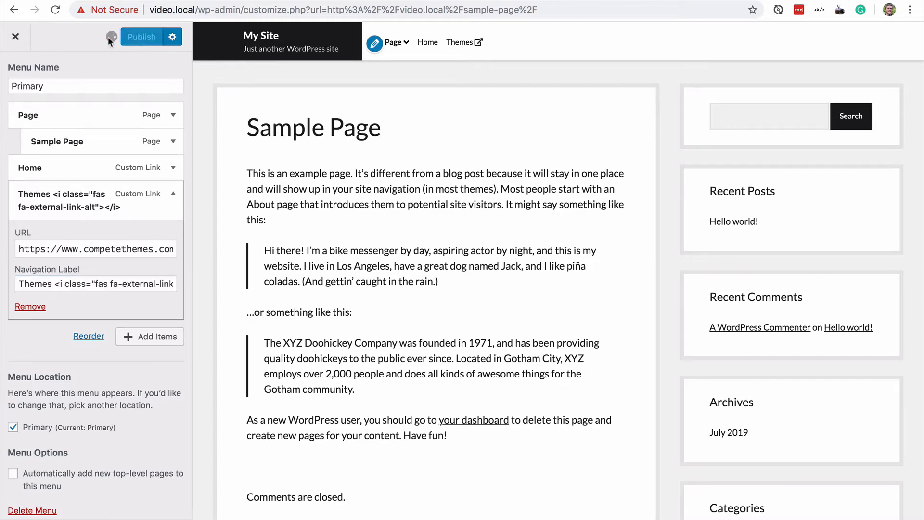
pyautogui.click(16, 37)
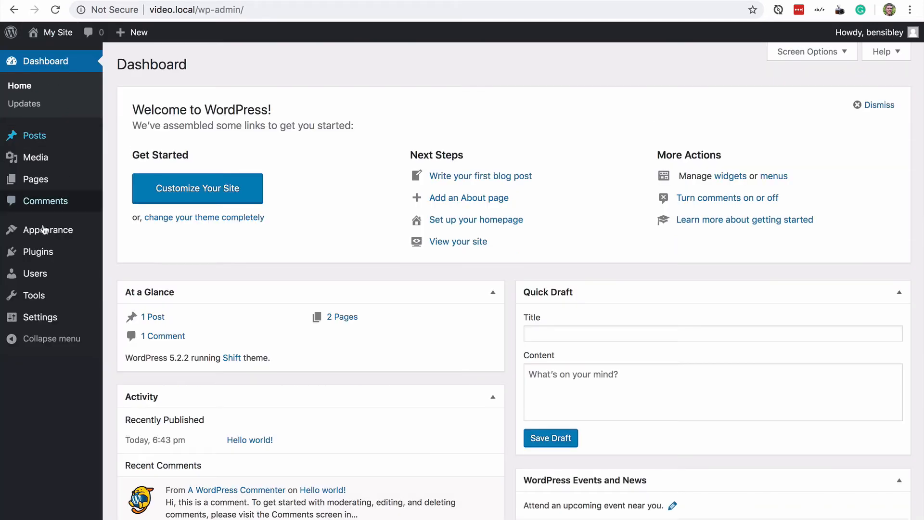
# Note the WP Font Awesome plugin in Plugins, then visit the live site showing the Themes icon.
pyautogui.click(37, 251)
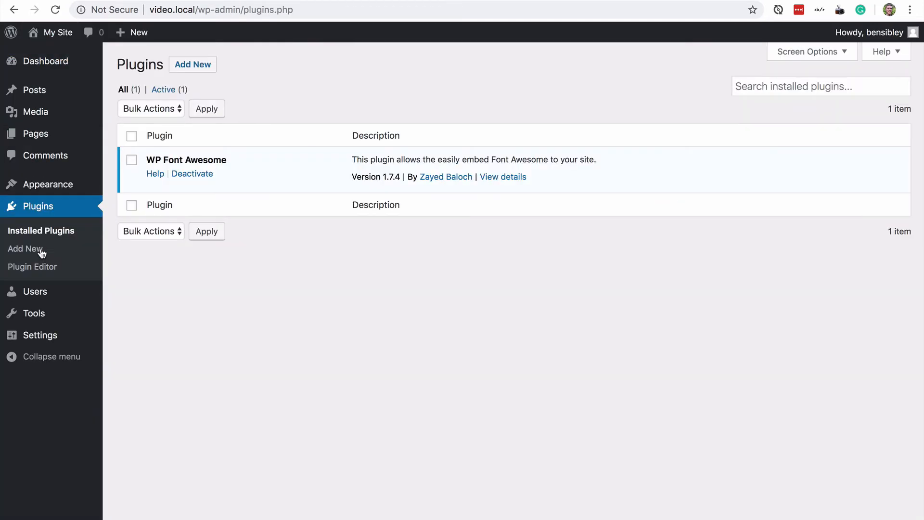
pyautogui.doubleClick(185, 159)
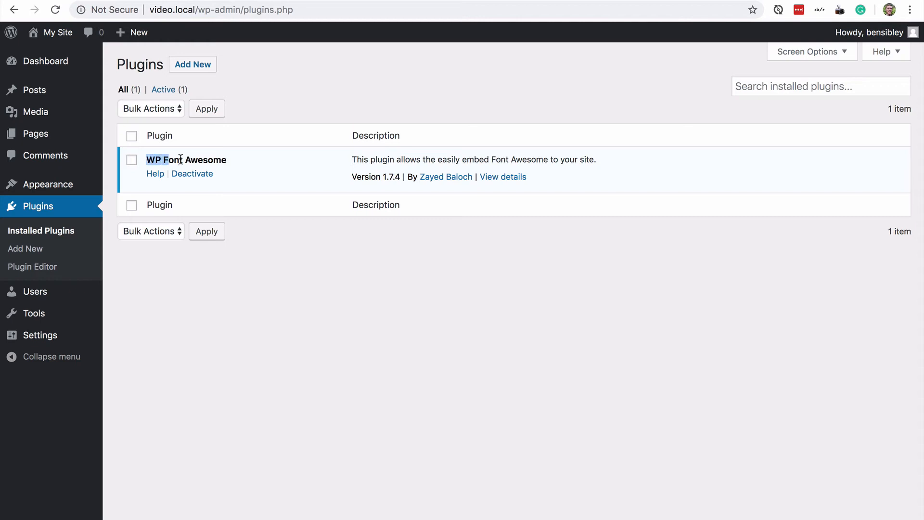
pyautogui.doubleClick(186, 160)
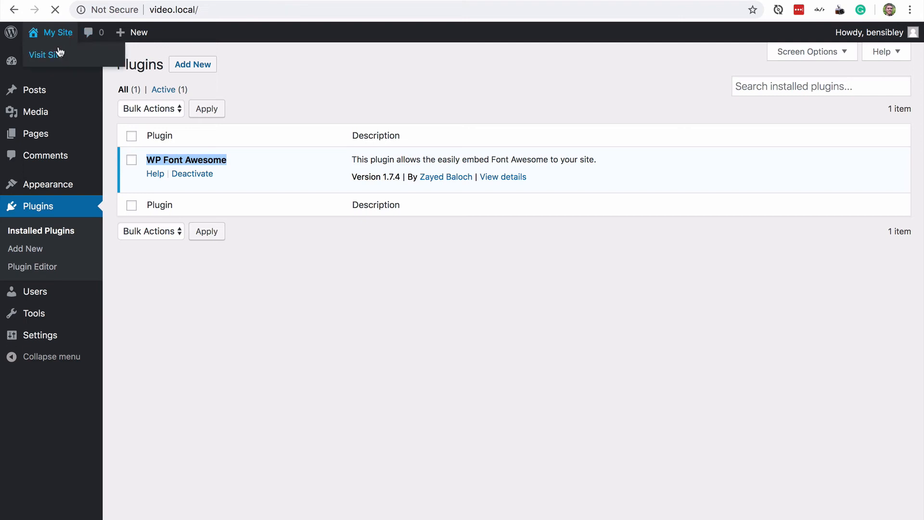
pyautogui.click(42, 54)
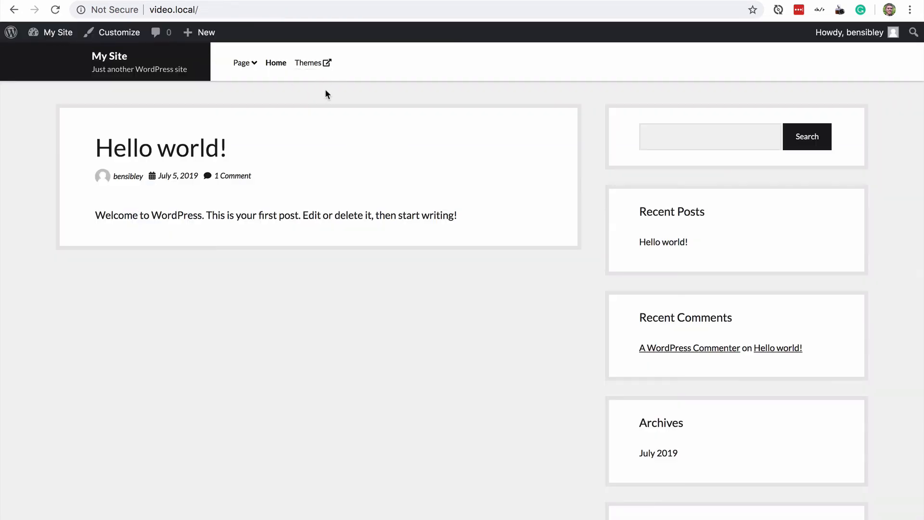